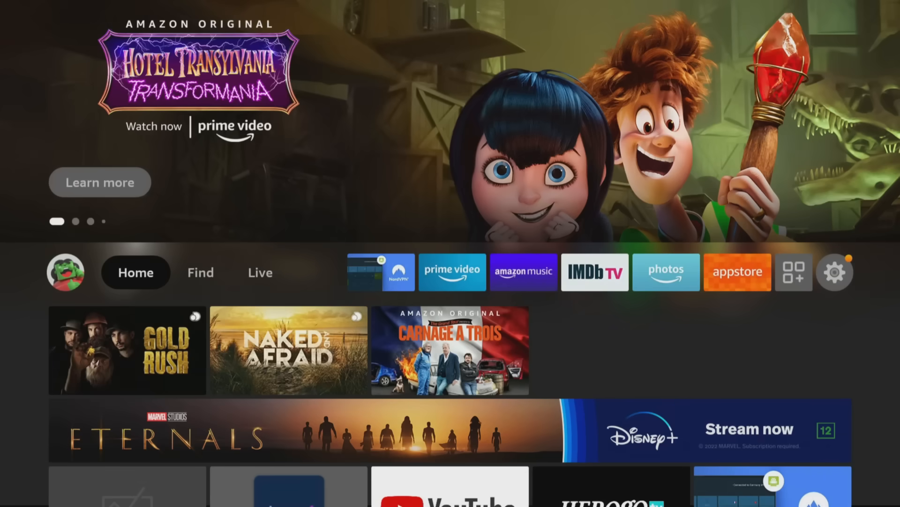
- From Find > Search, spell 'Dow' and pick the Downloader suggestion to show its results
click(200, 272)
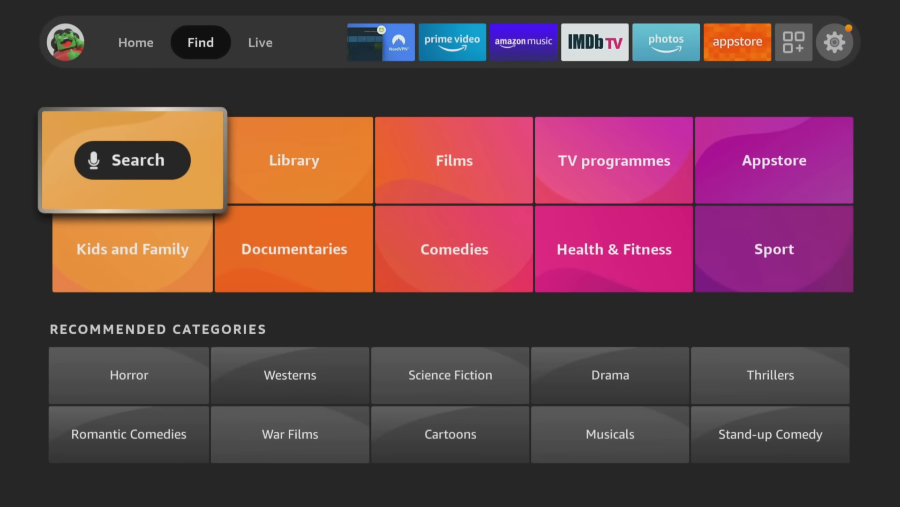
click(132, 159)
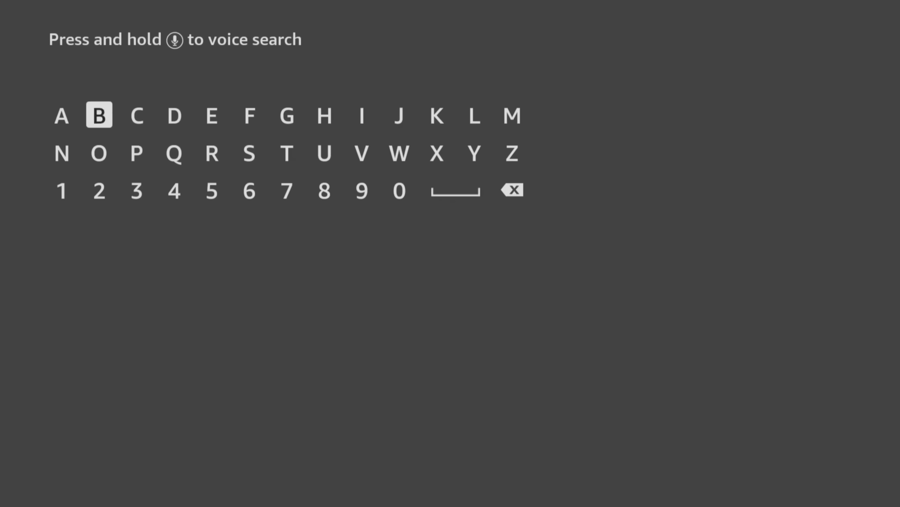
click(99, 152)
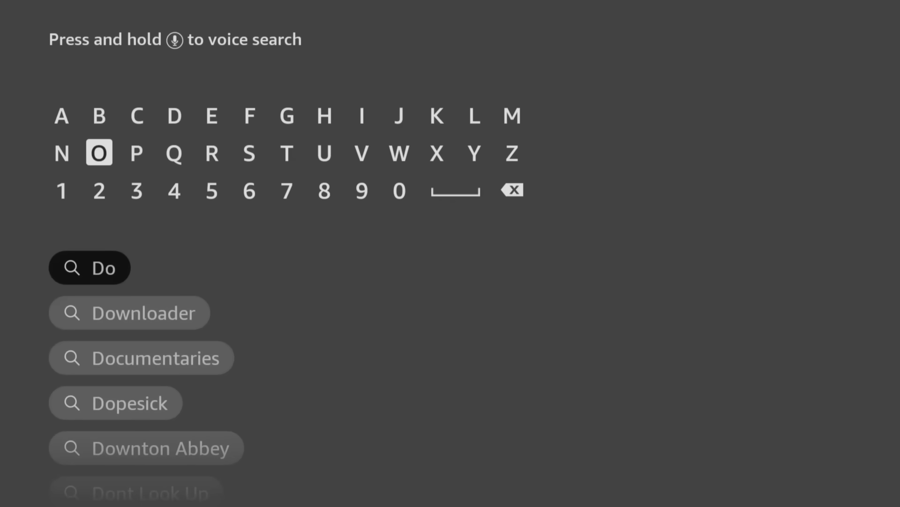
click(398, 152)
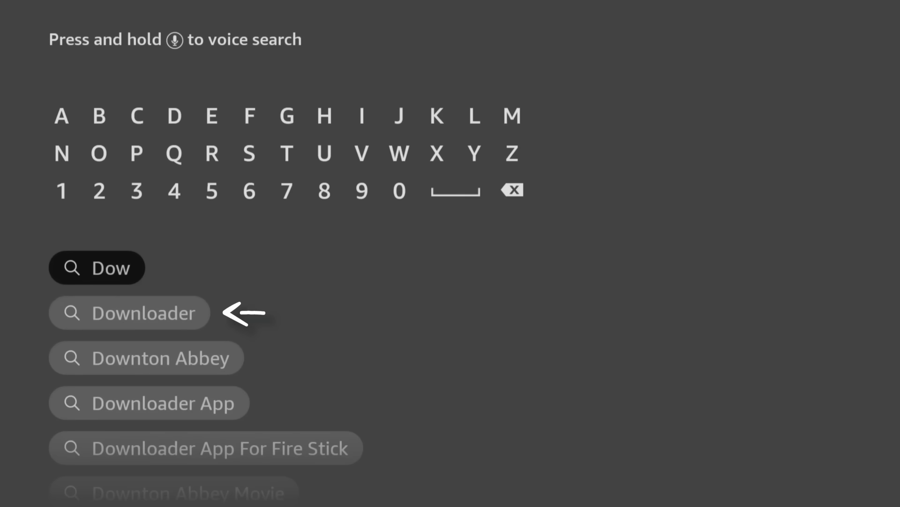
click(129, 312)
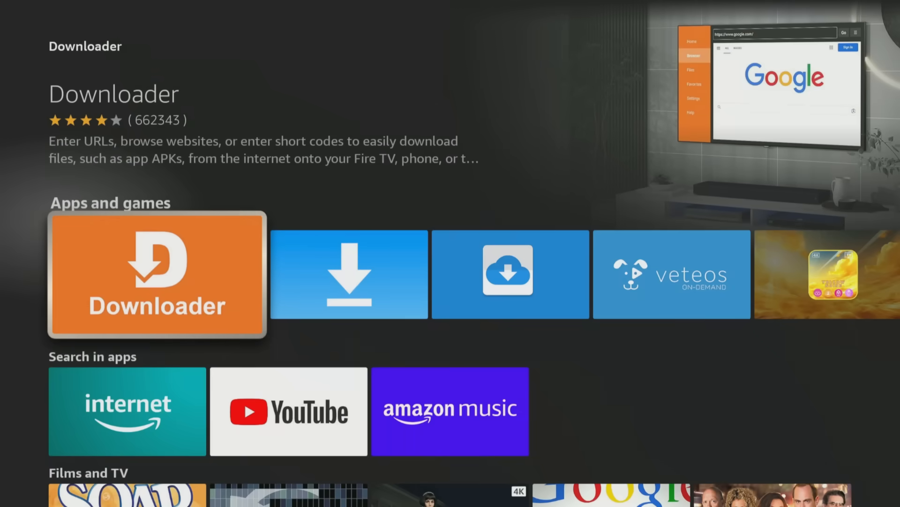
- Download Downloader from its Appstore listing and launch it once installed
click(157, 273)
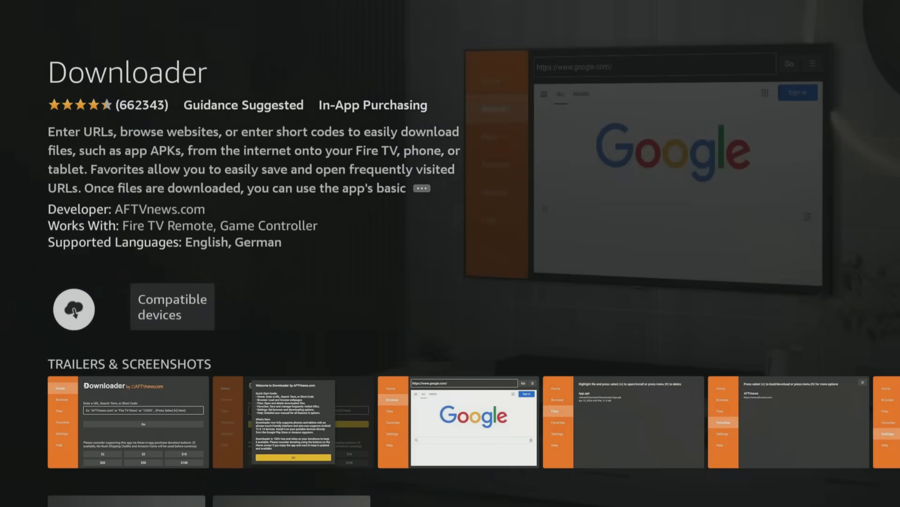
click(73, 309)
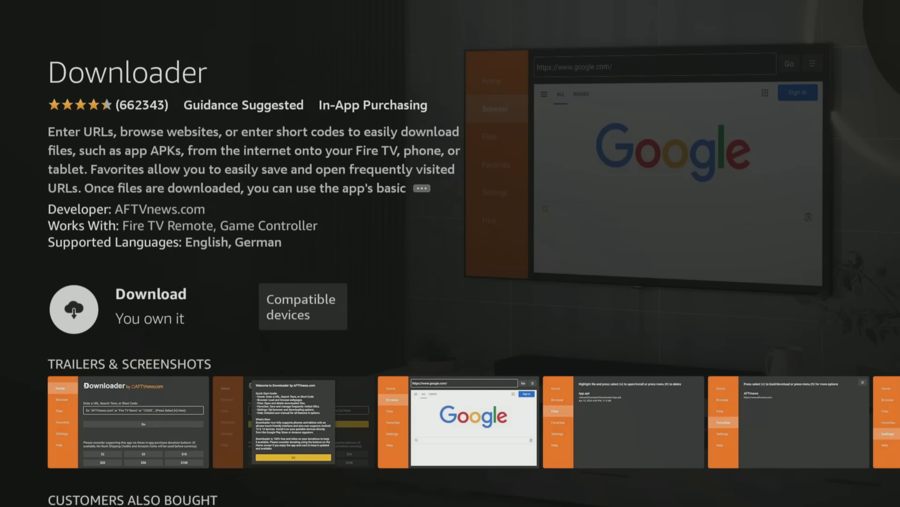
click(73, 308)
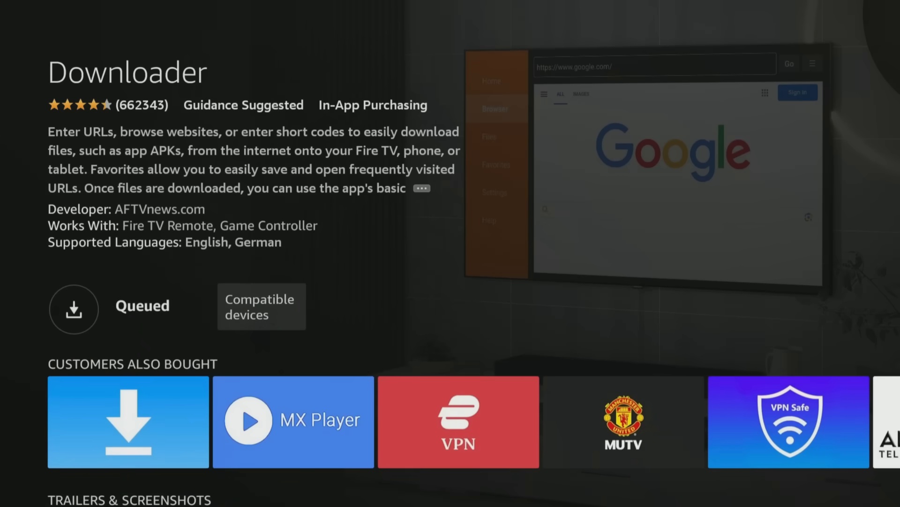
click(73, 309)
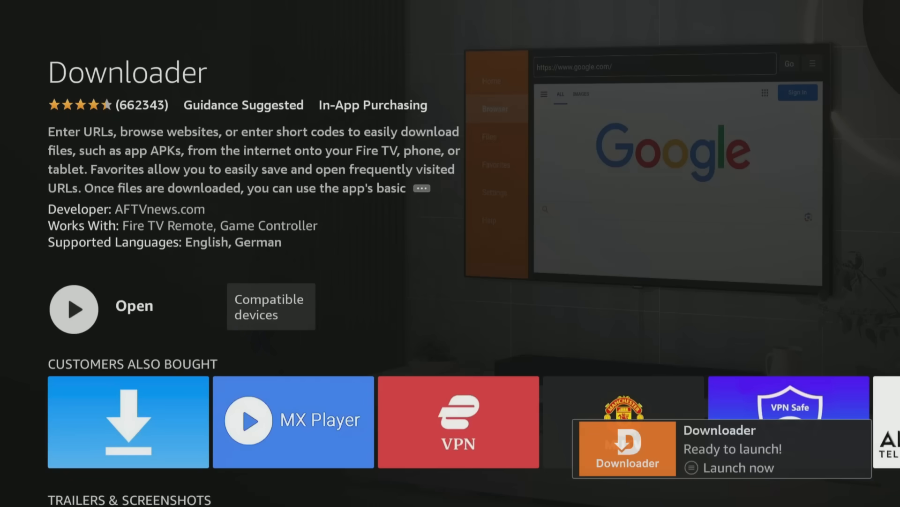
click(73, 309)
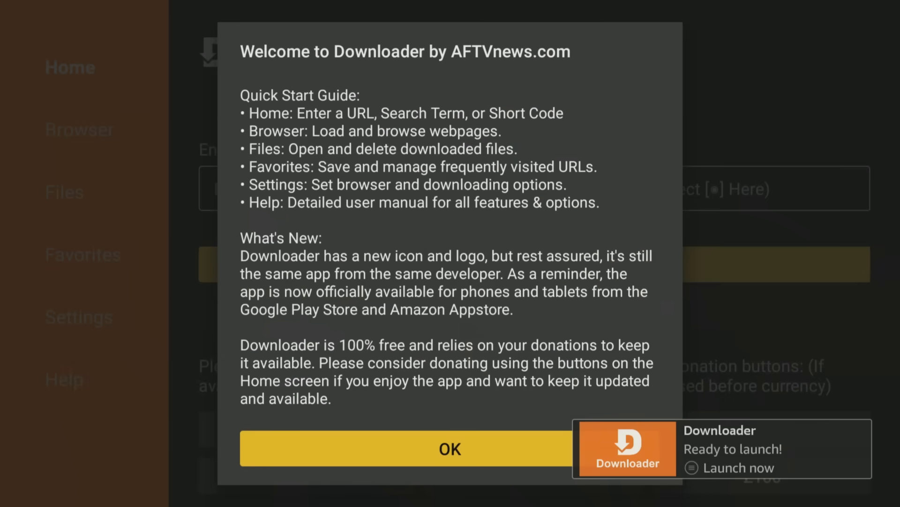
- Dismiss the Welcome to Downloader guide and return to the home screen
click(449, 448)
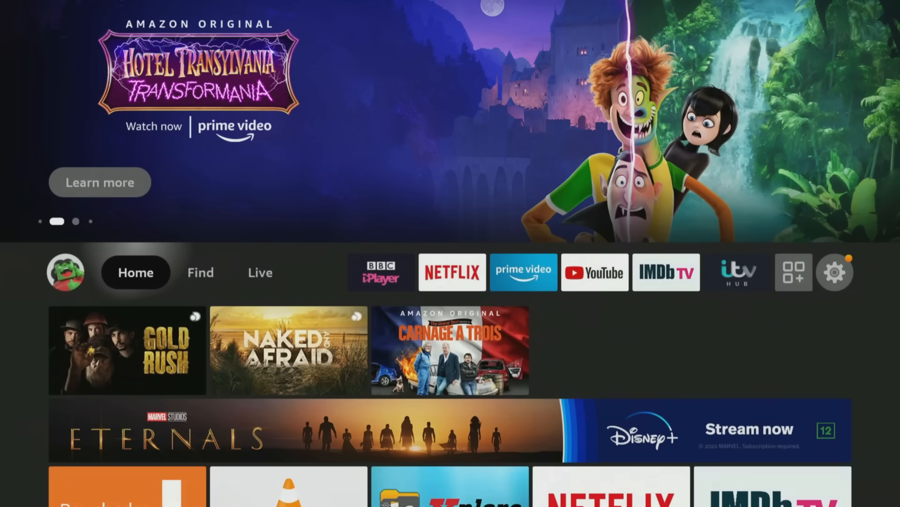
- Enter Settings via the gear icon and reach the main settings overview
click(835, 272)
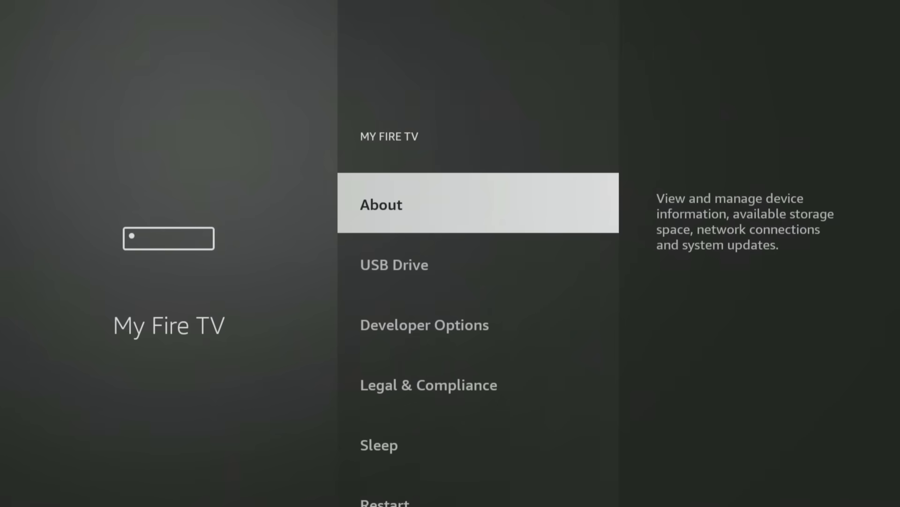
scroll(down, 3)
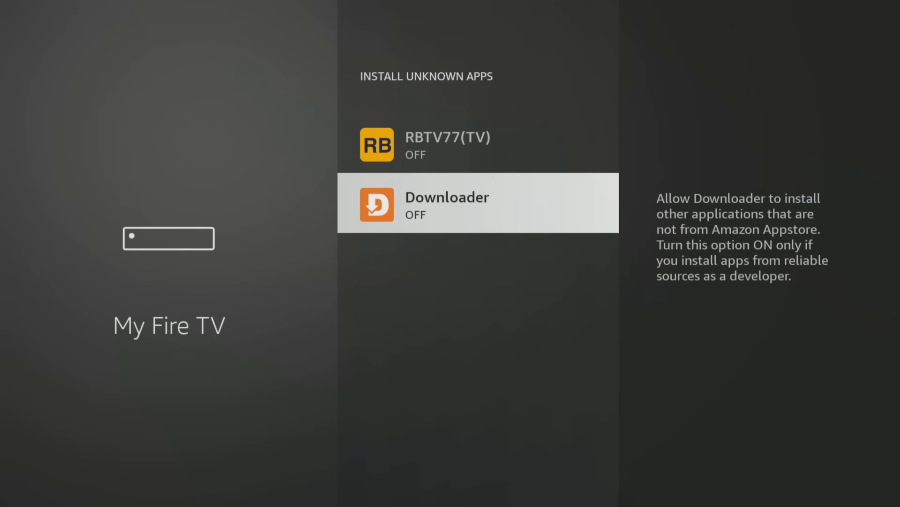
click(478, 203)
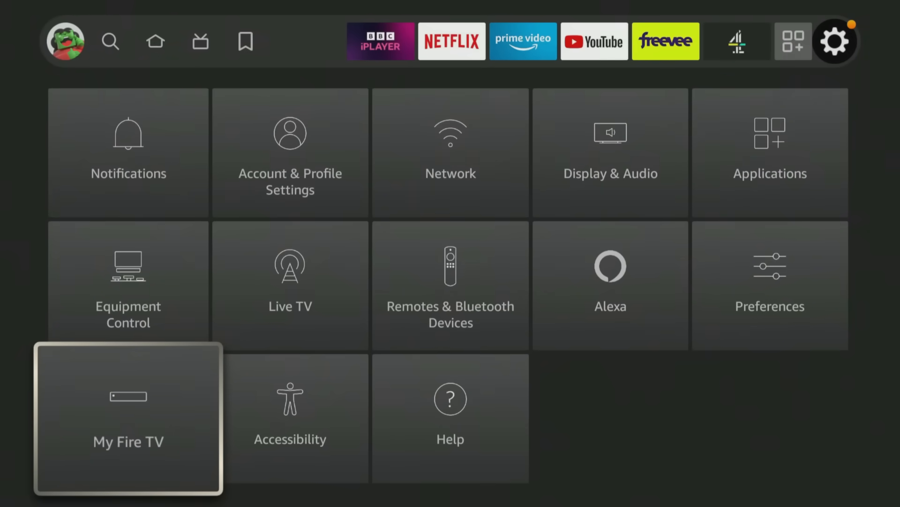
- In My Fire TV > About, select the device name seven times to unlock developer mode
click(129, 418)
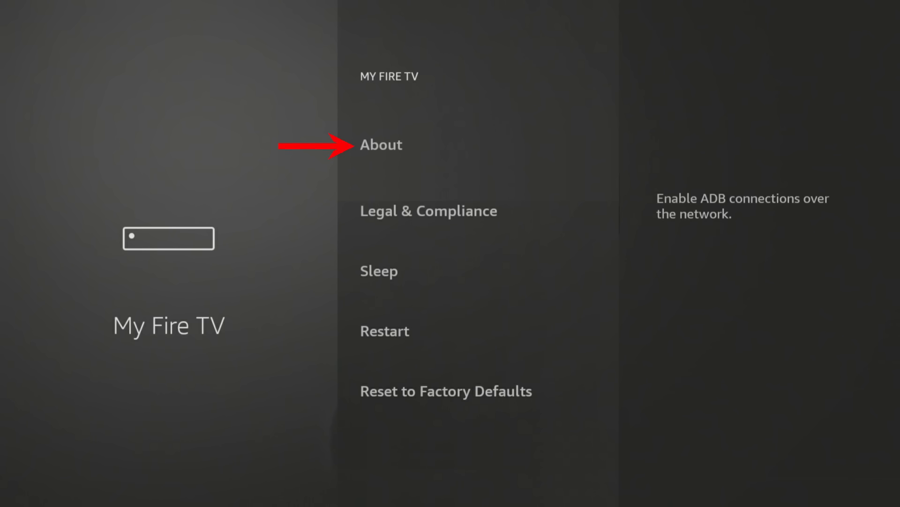
click(381, 145)
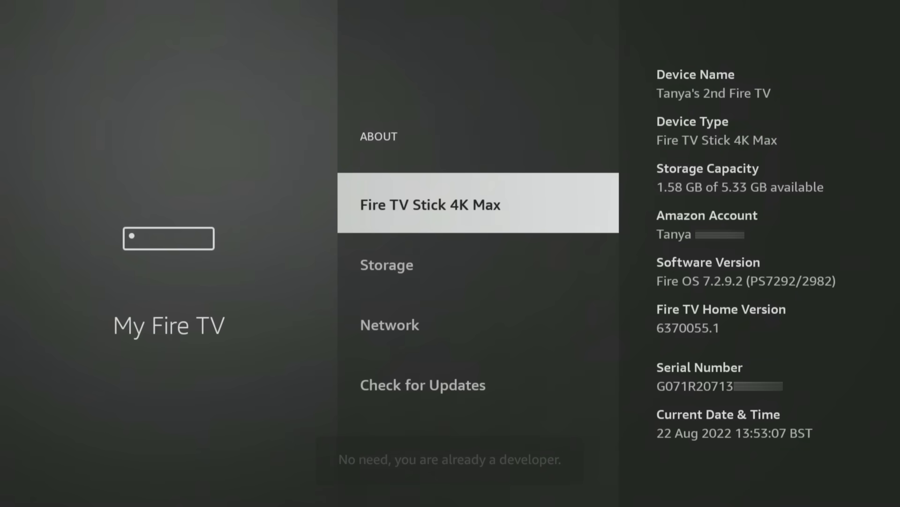
key(Back)
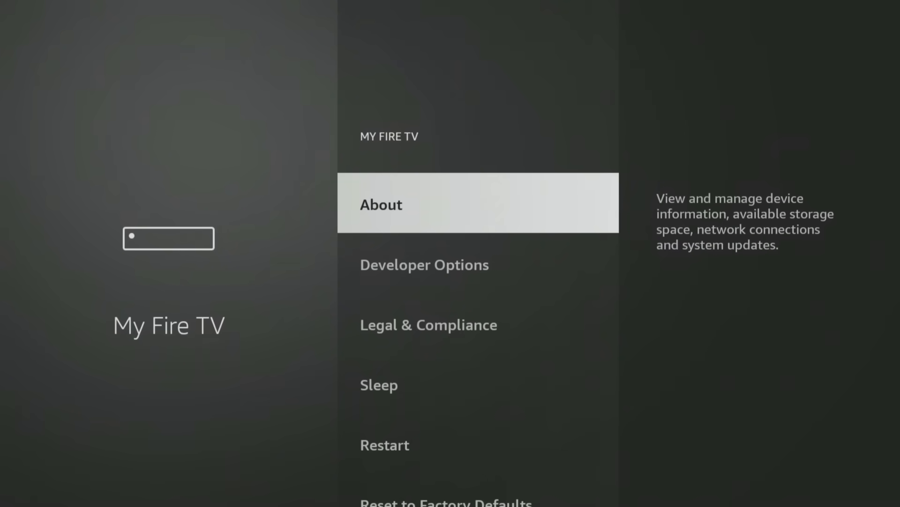
- Under Developer Options > Install unknown apps, select Downloader to grant it permission
click(424, 264)
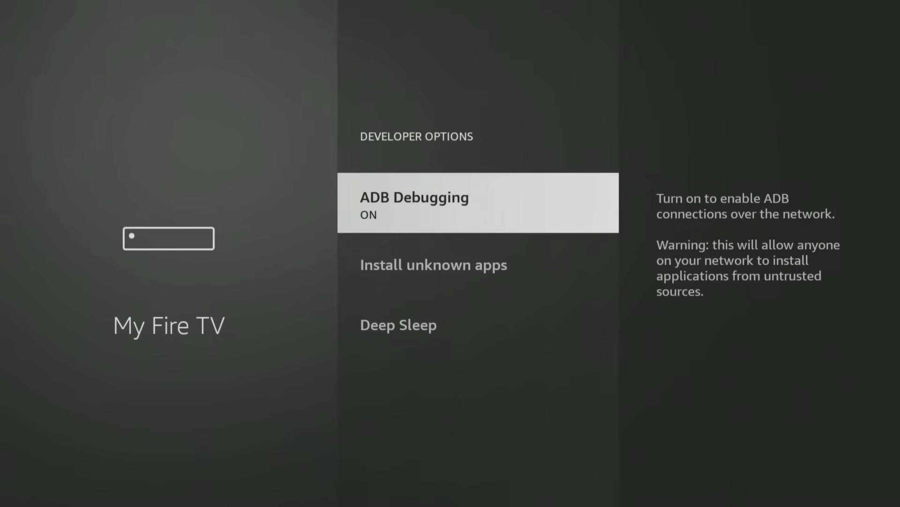
click(433, 264)
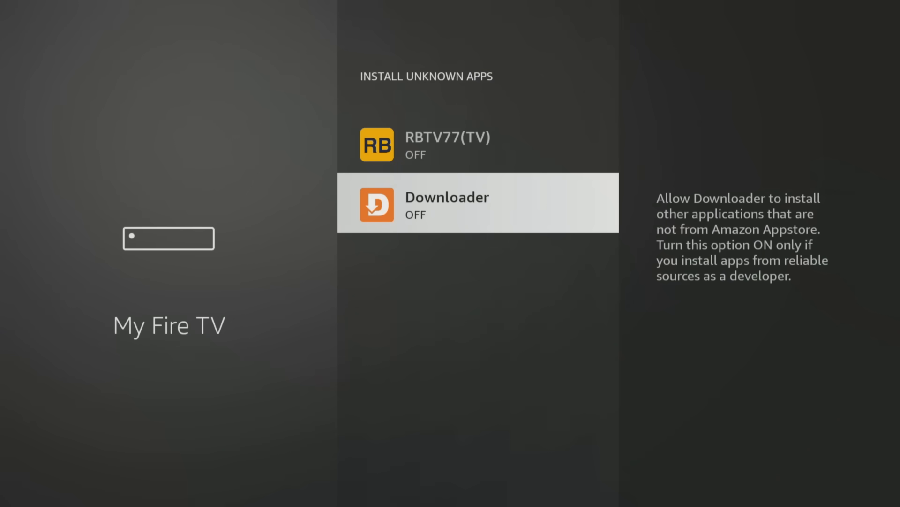
click(478, 203)
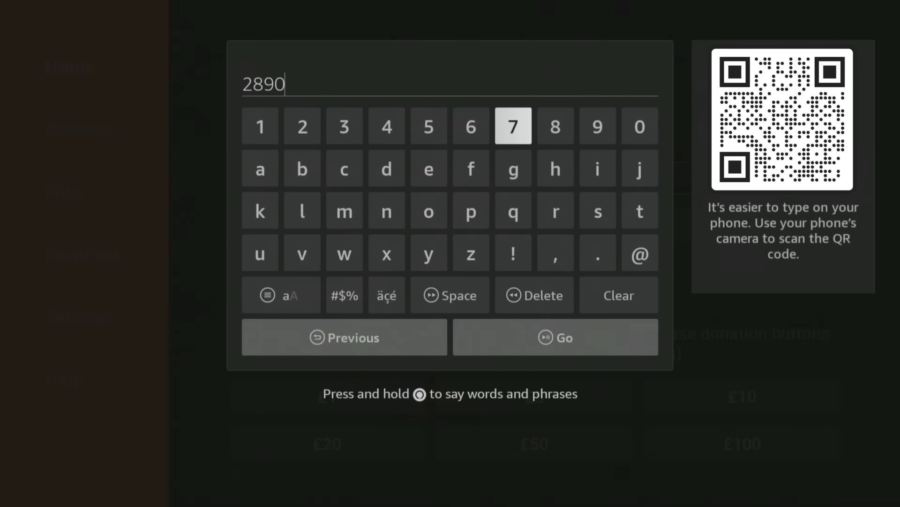
- Load the firetvsticks.com downloads page with code 28907 and save it to Favorites
click(514, 126)
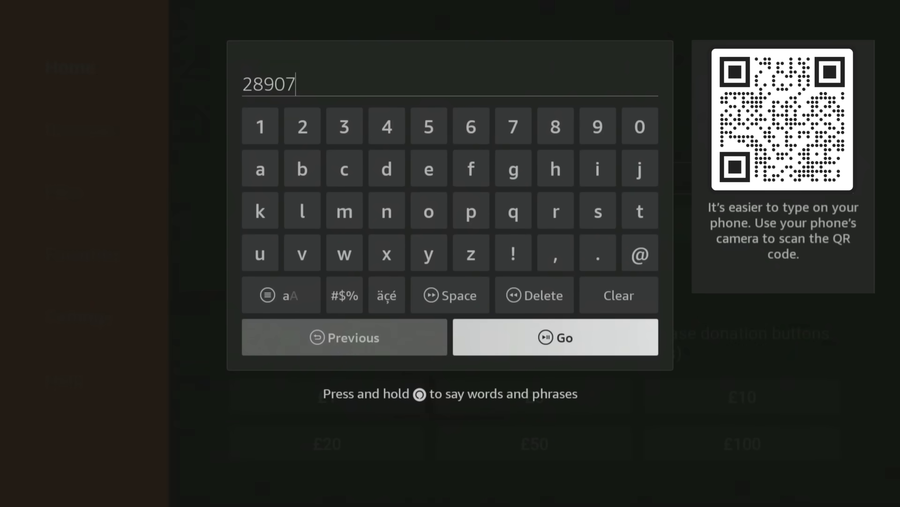
click(554, 337)
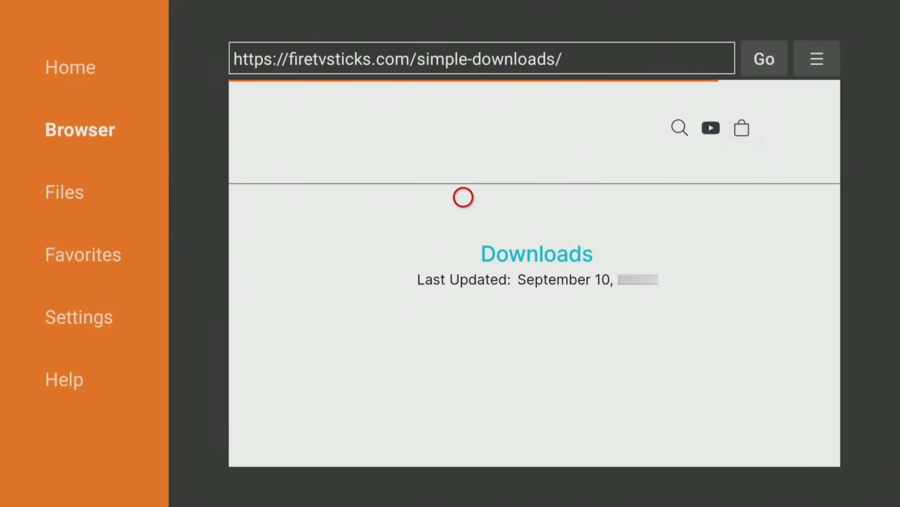
click(816, 58)
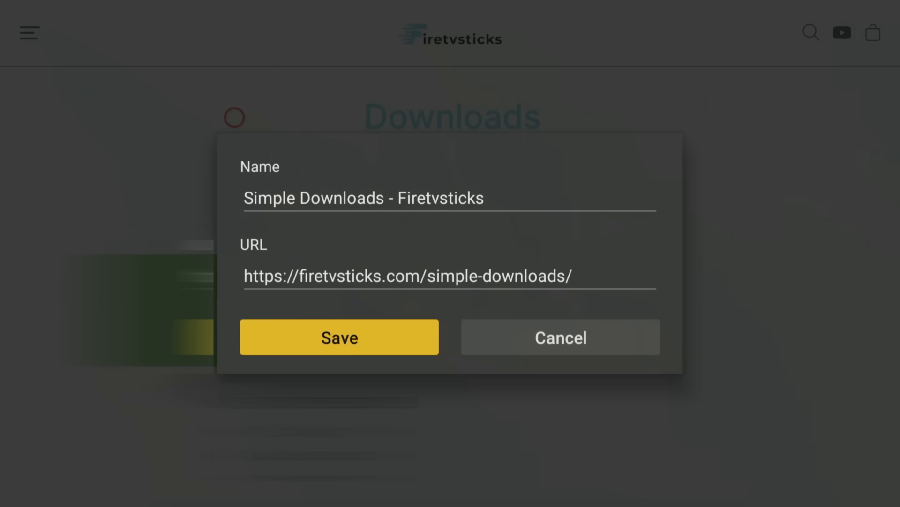
click(339, 337)
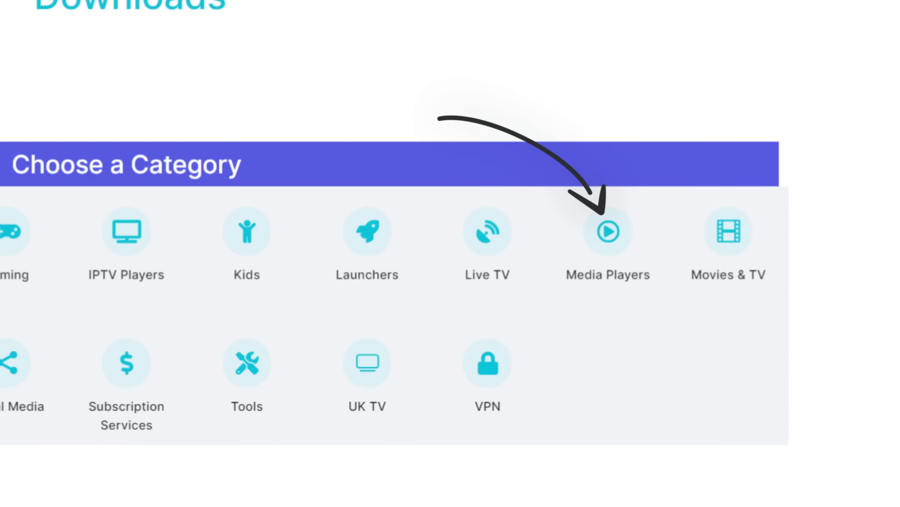
- From Media Players, pick Kodi and download the Fire TV build under Stable Version 21.2 (Omega)
click(607, 231)
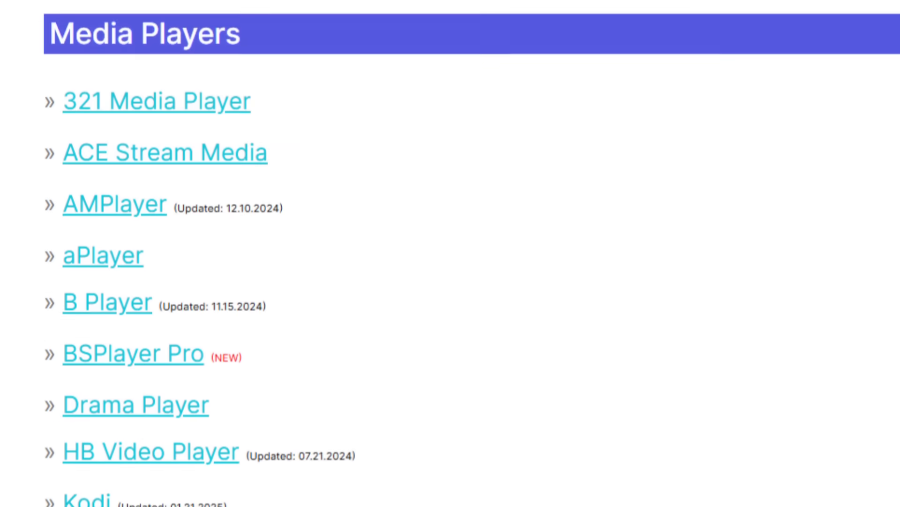
scroll(down, 3)
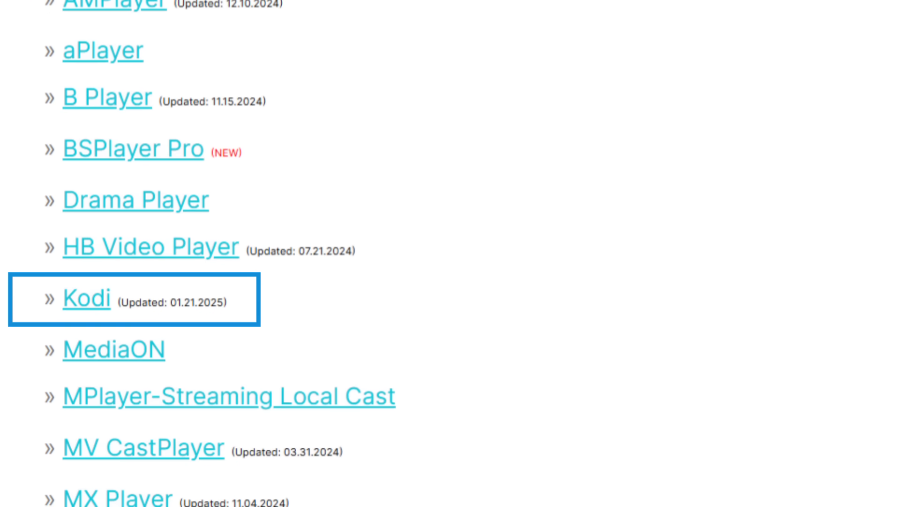
click(86, 298)
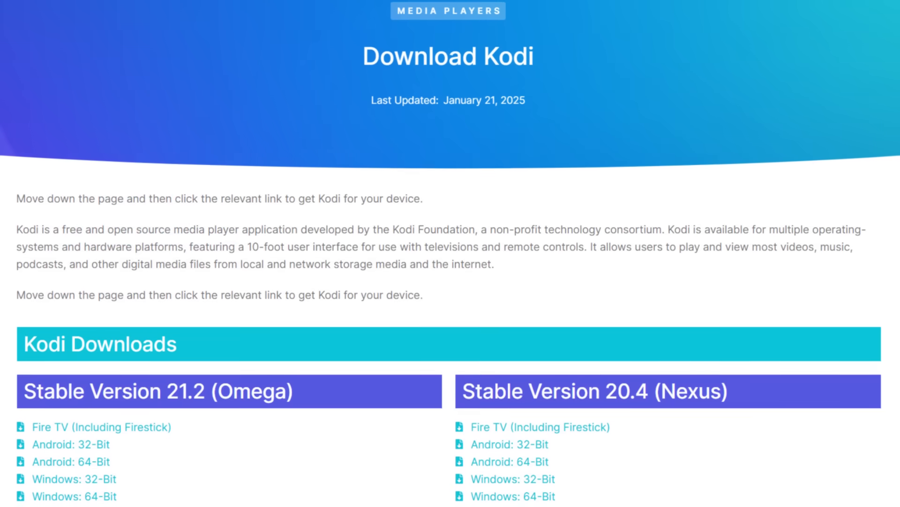
scroll(down, 3)
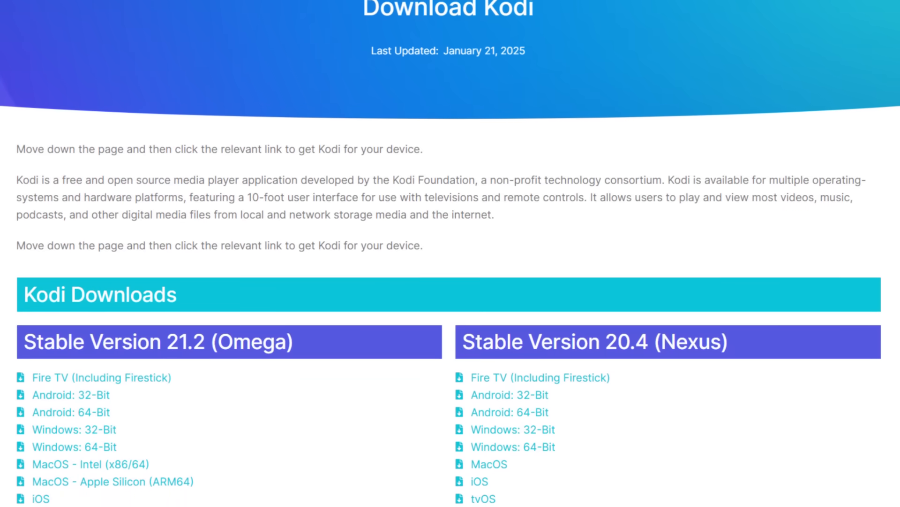
scroll(down, 3)
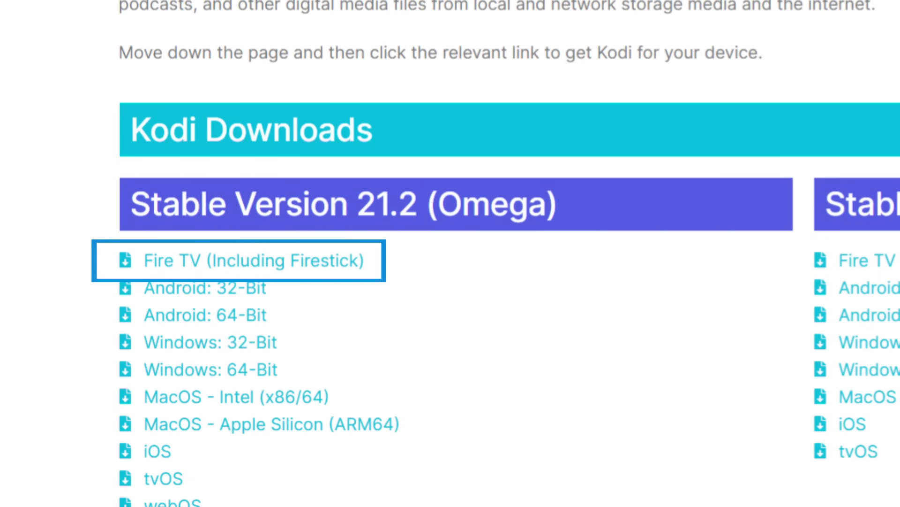
click(253, 260)
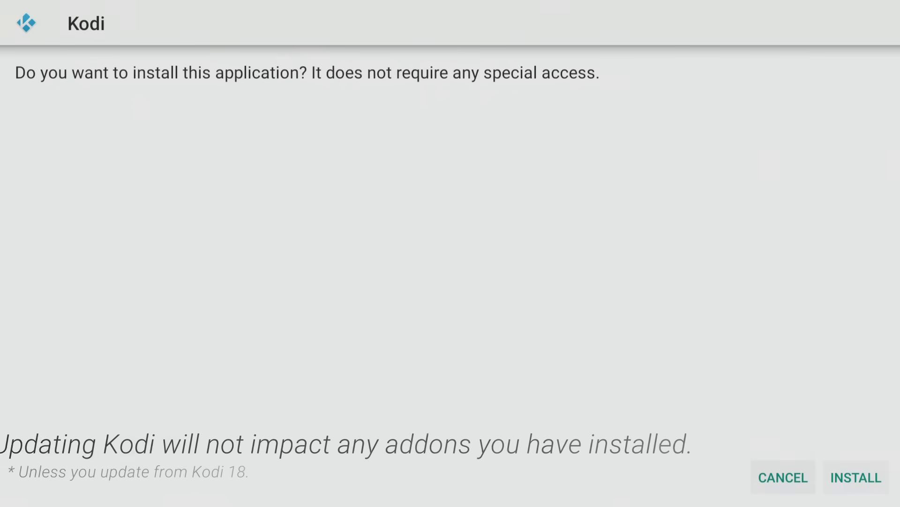
- Install Kodi, finish with Done, and delete the downloaded installer file
click(855, 477)
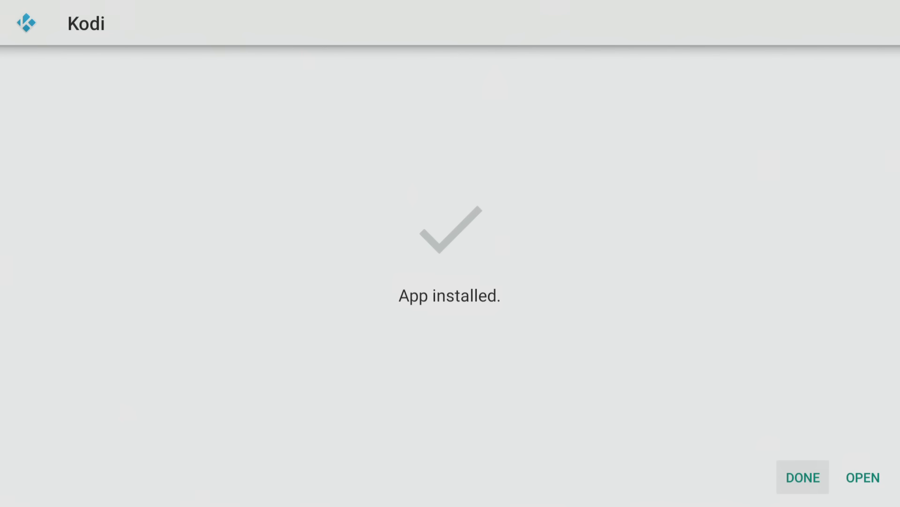
click(802, 476)
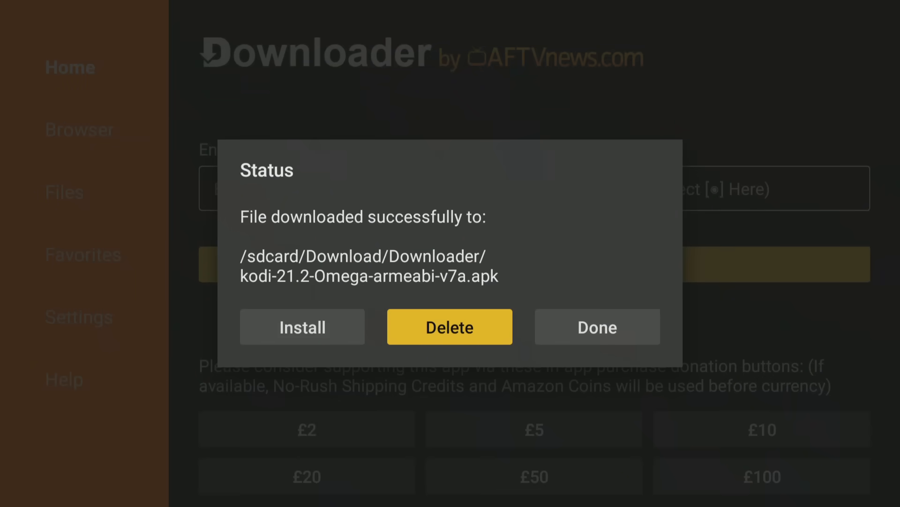
click(449, 327)
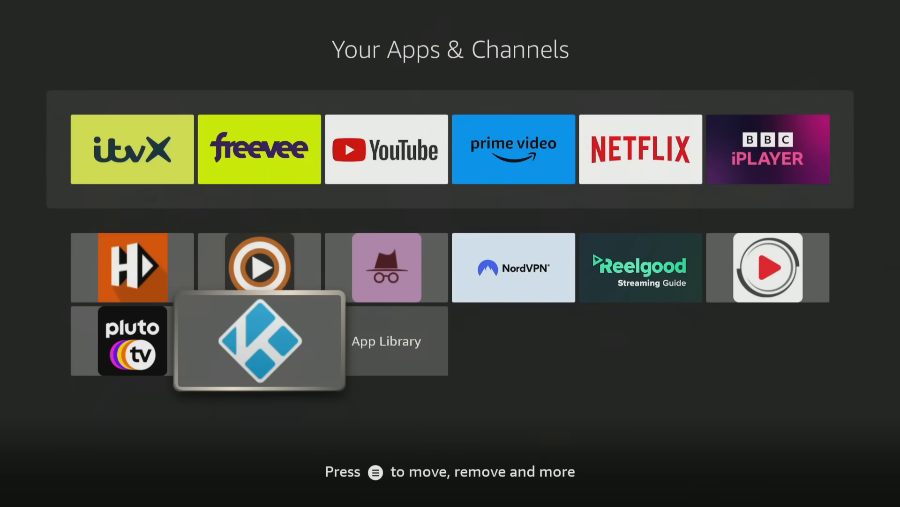
- Launch Kodi from Your Apps & Channels and allow access to photos, media and files
click(260, 341)
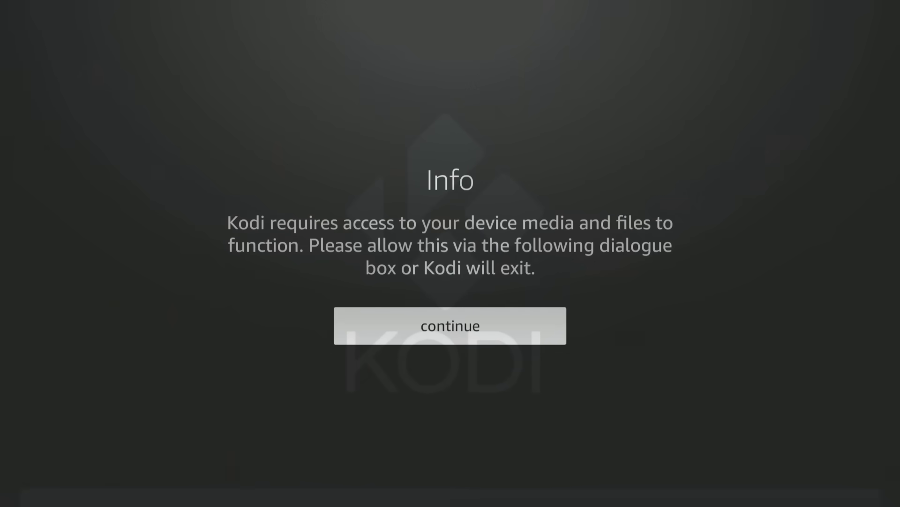
click(451, 326)
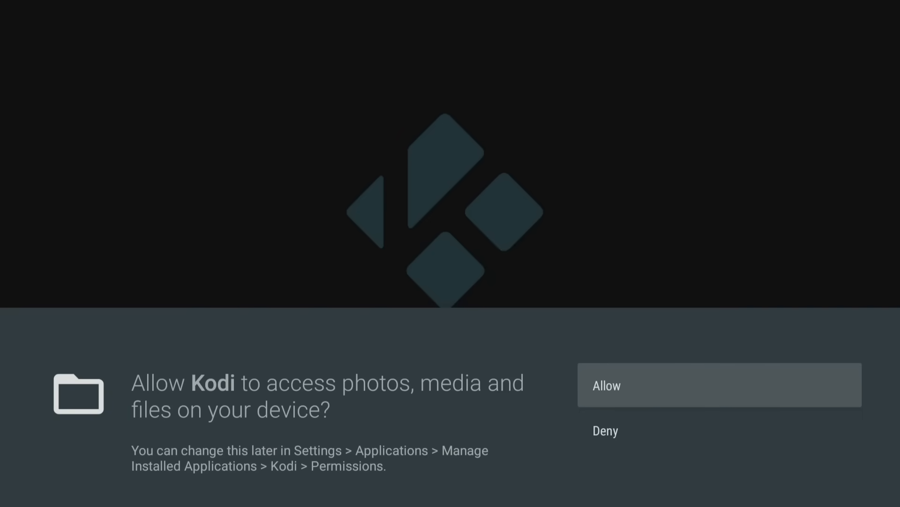
mouse_move(718, 385)
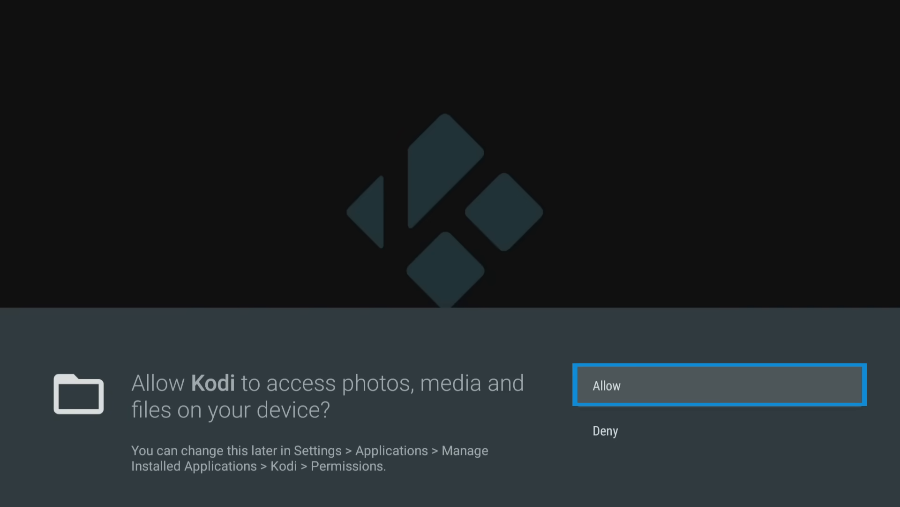
click(718, 385)
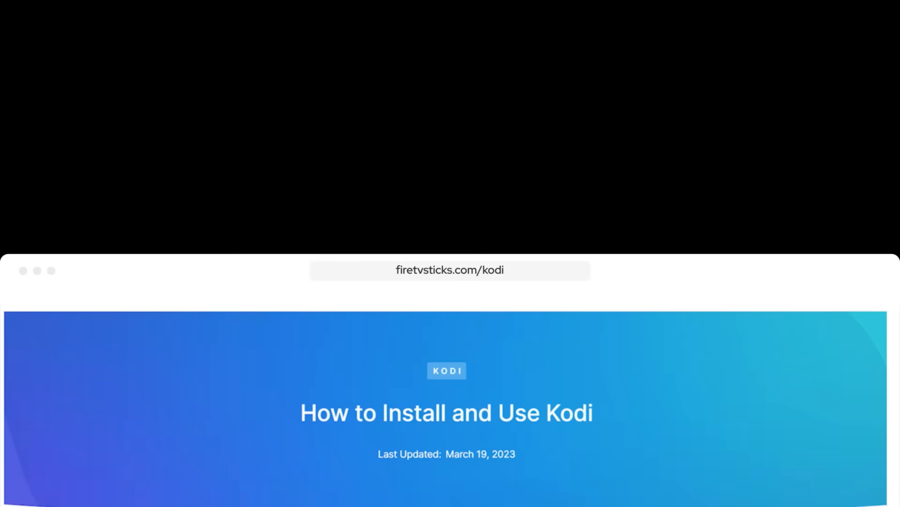
scroll(down, 3)
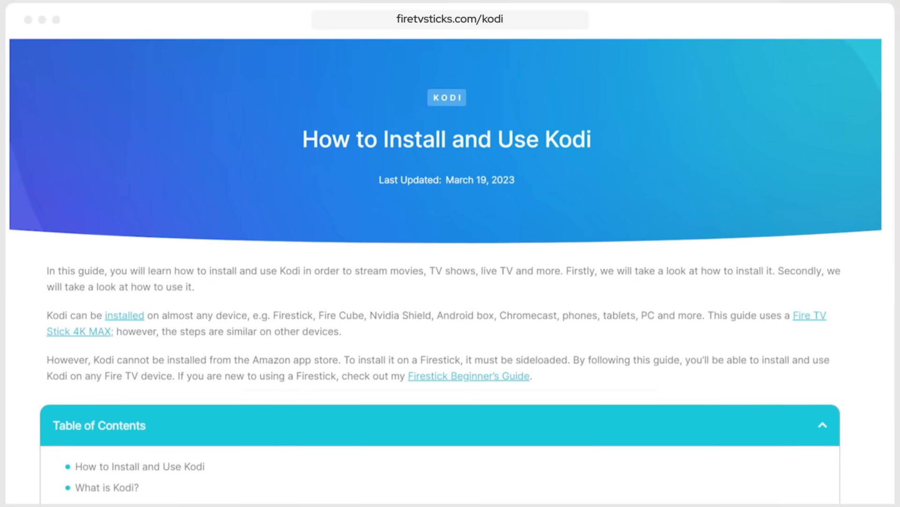
scroll(down, 3)
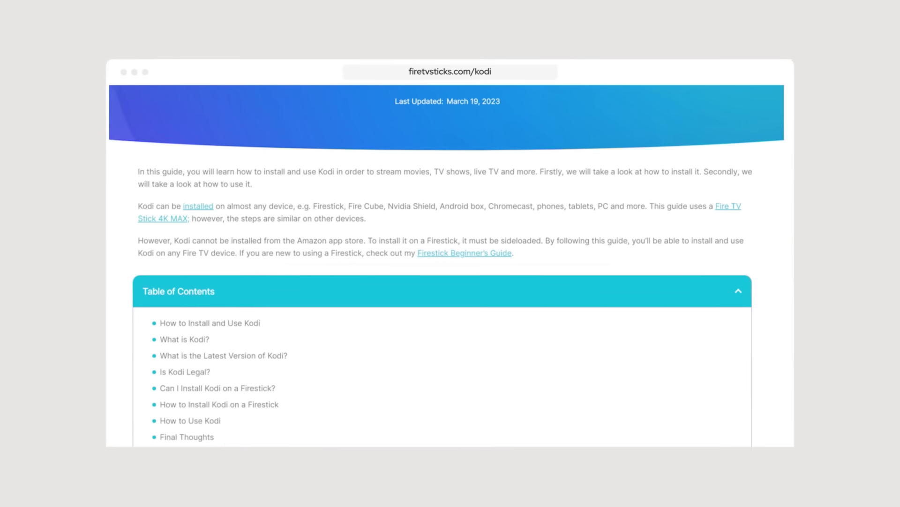
scroll(down, 3)
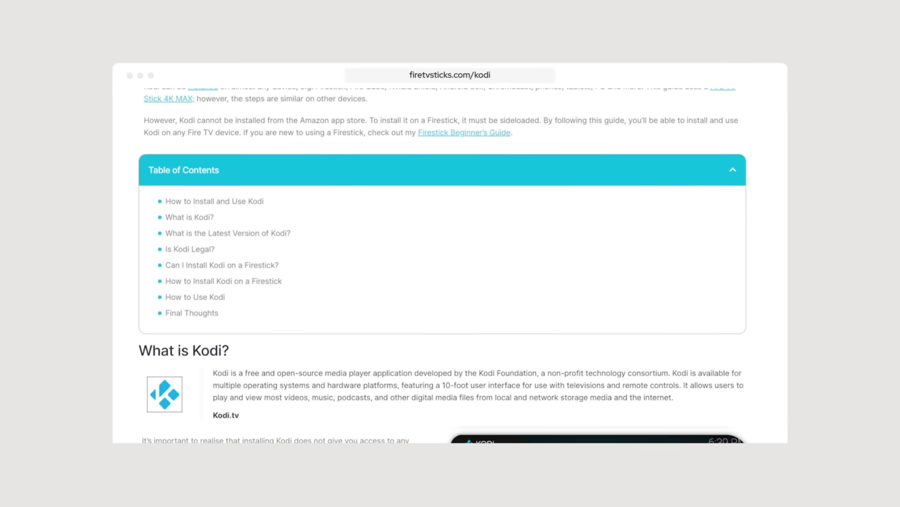
scroll(down, 3)
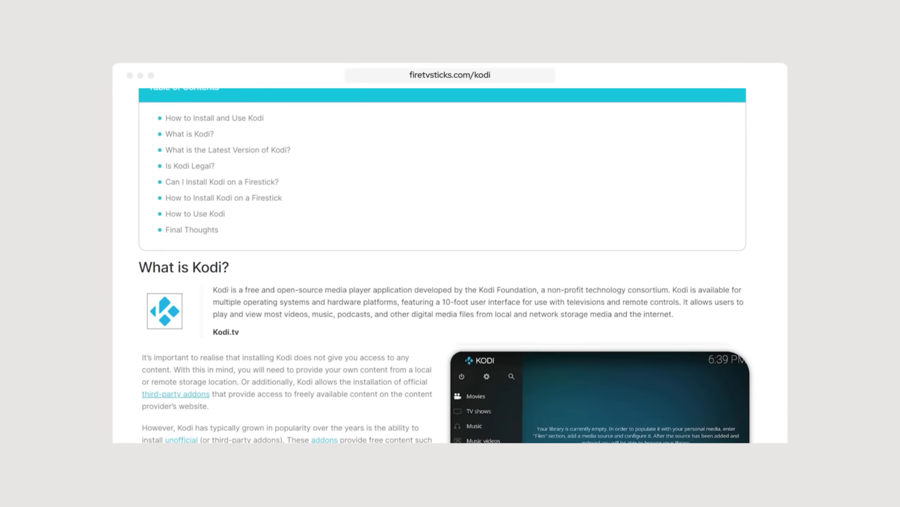